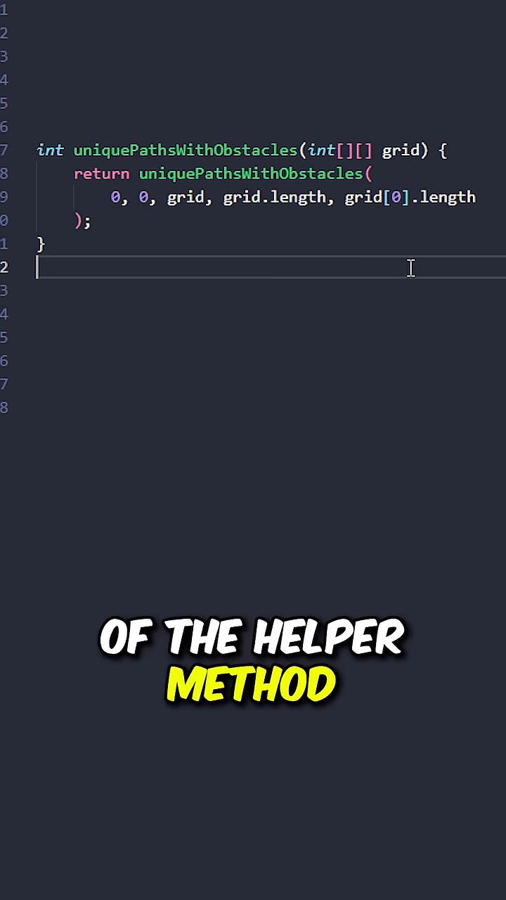
text(int uniquePathsWithObstacles()
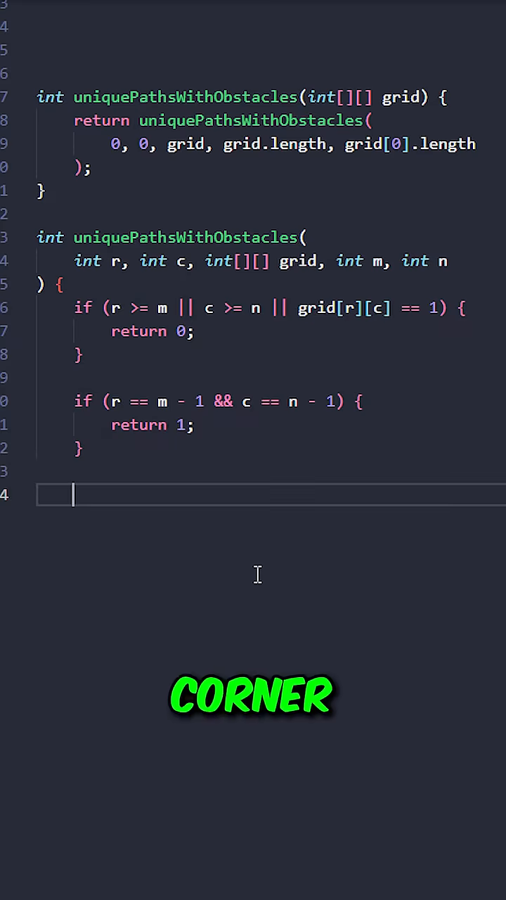
text(return uniquePathsWithObstacles()
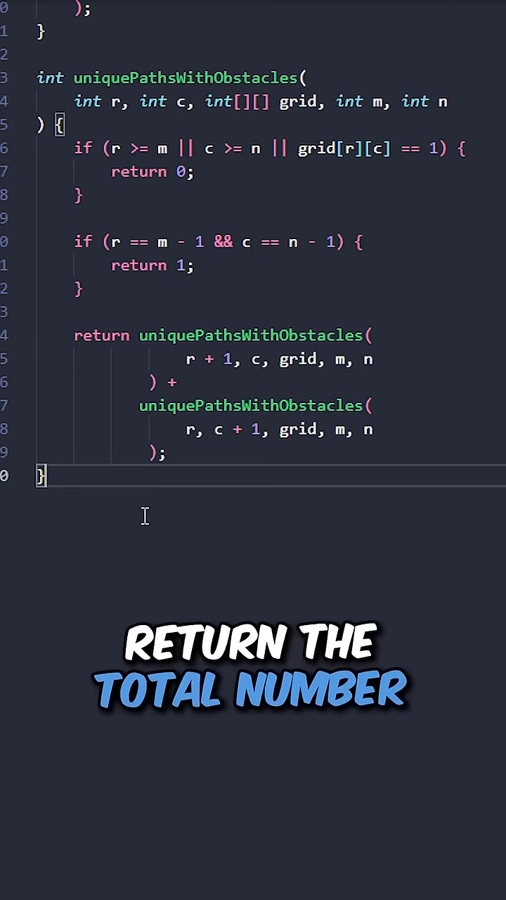